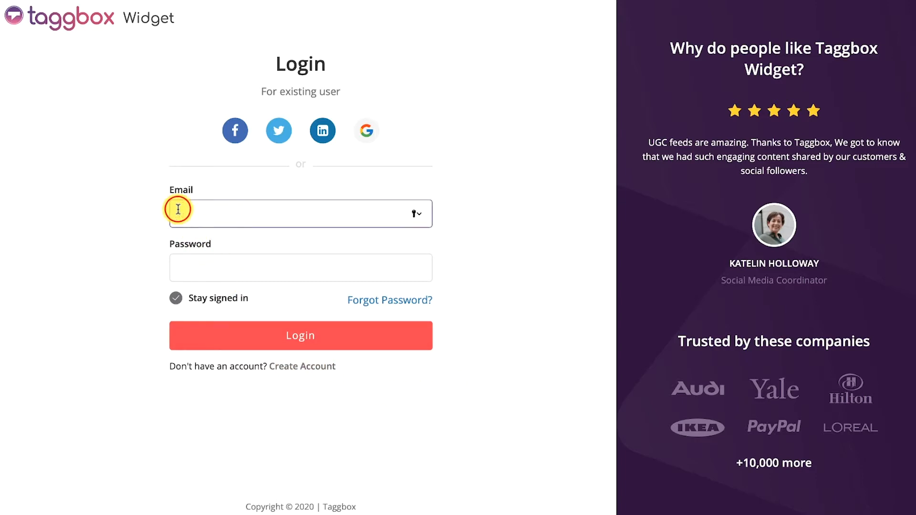
Sign in with the account email to reach the home dashboard
{"action": "left_click", "coordinate": [299, 335]}
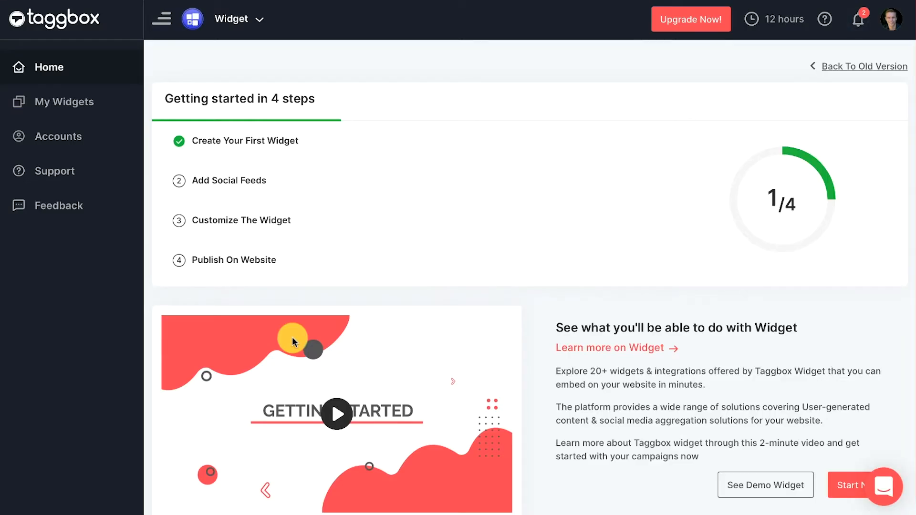
{"action": "mouse_move", "coordinate": [214, 184]}
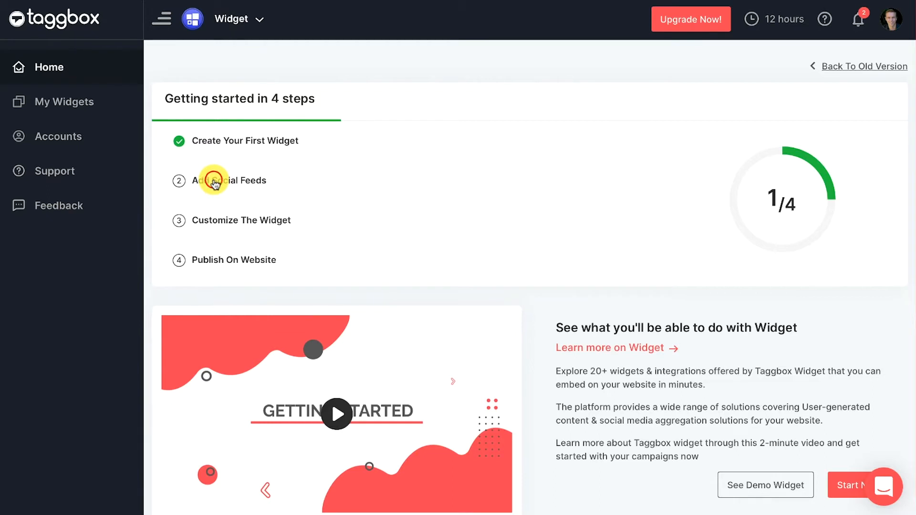
Start adding a social feed with Instagram Business as the source
{"action": "left_click", "coordinate": [237, 180]}
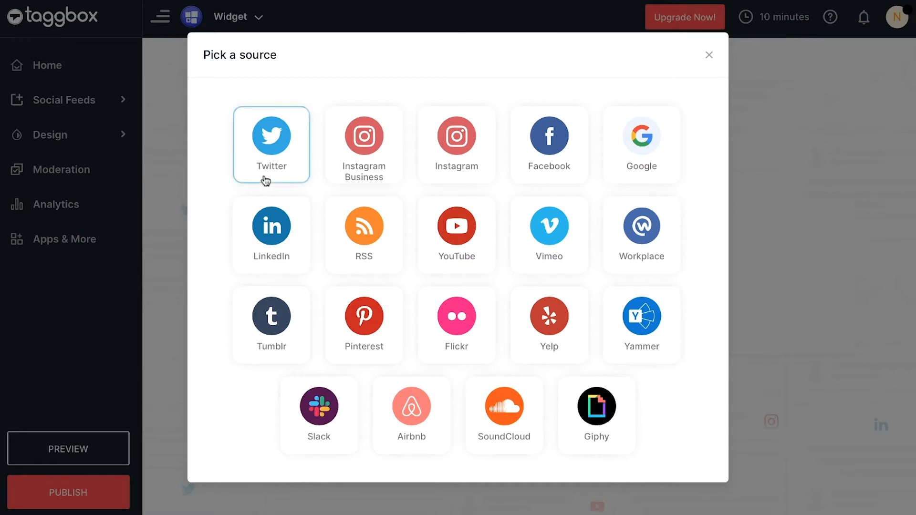
{"action": "left_click", "coordinate": [709, 55]}
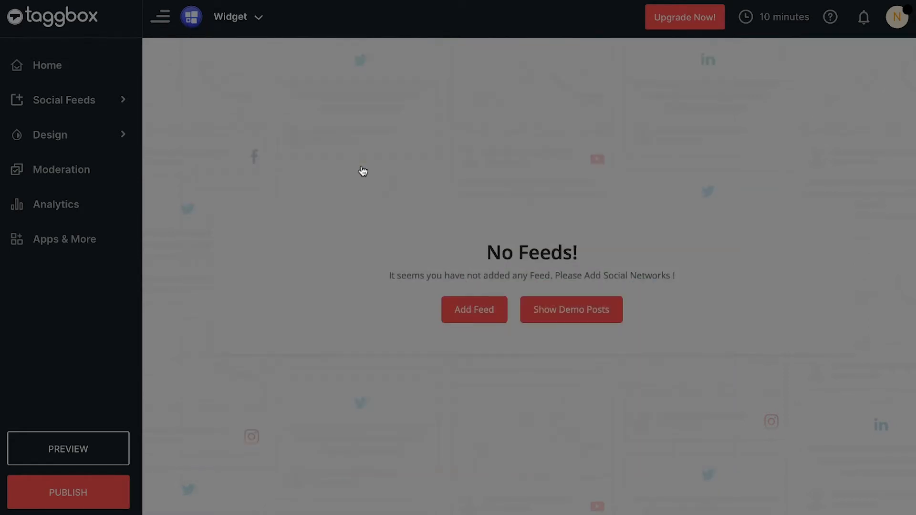
{"action": "left_click", "coordinate": [474, 309]}
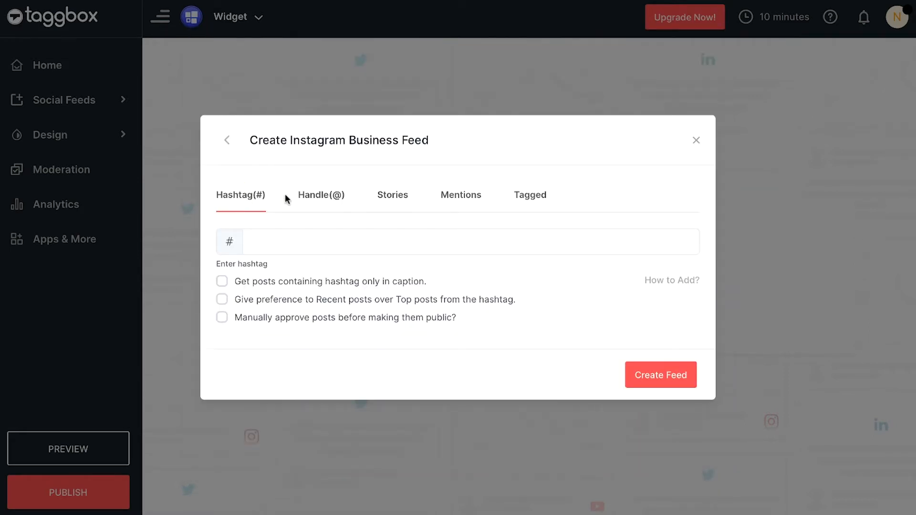
Browse the Handle and Mentions options, then enter sonyalpha as the Instagram hashtag
{"action": "left_click", "coordinate": [392, 195]}
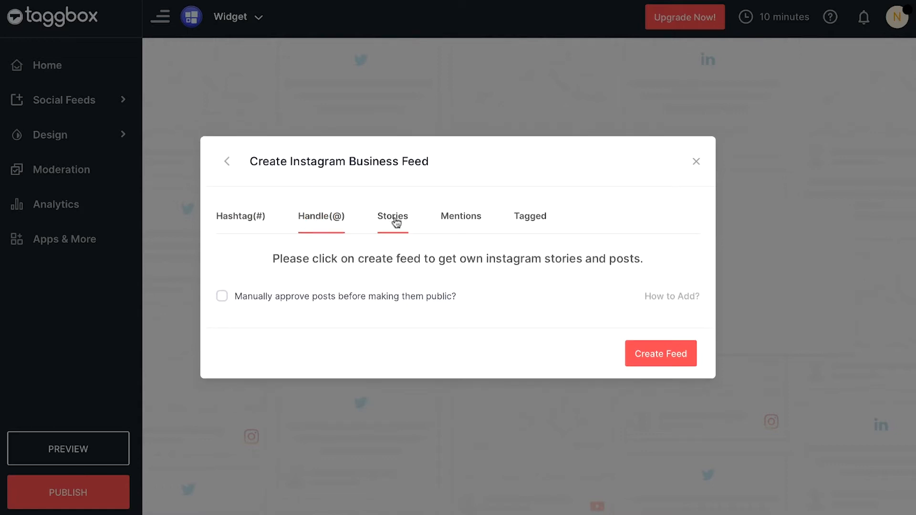
{"action": "left_click", "coordinate": [461, 216]}
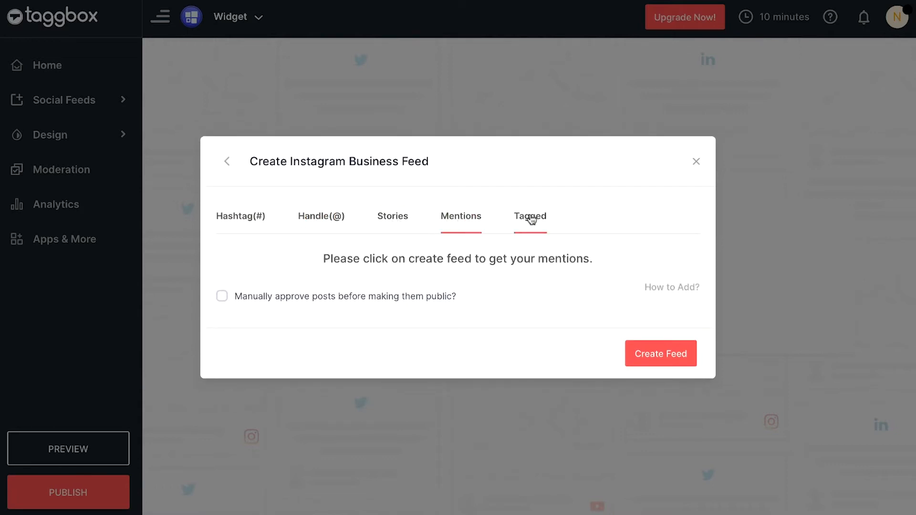
{"action": "left_click", "coordinate": [240, 216]}
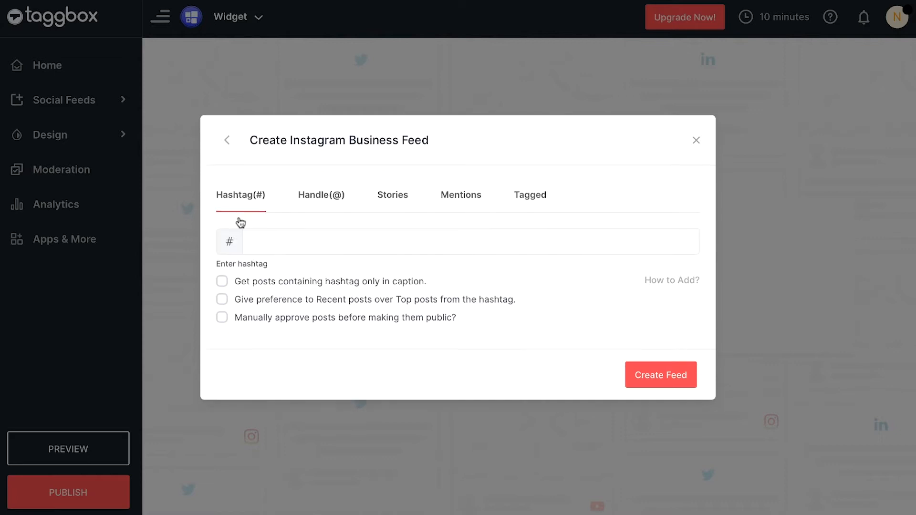
{"action": "left_click", "coordinate": [470, 242]}
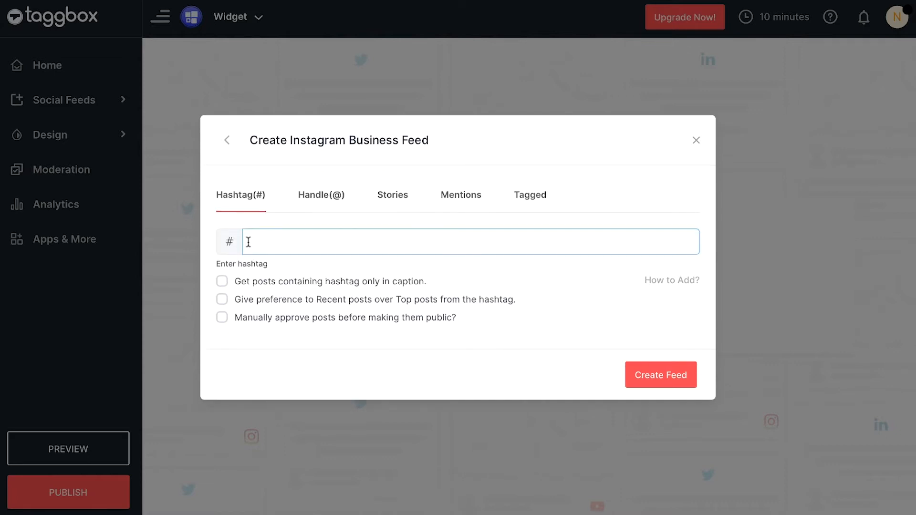
{"action": "type", "text": "sonyalpha"}
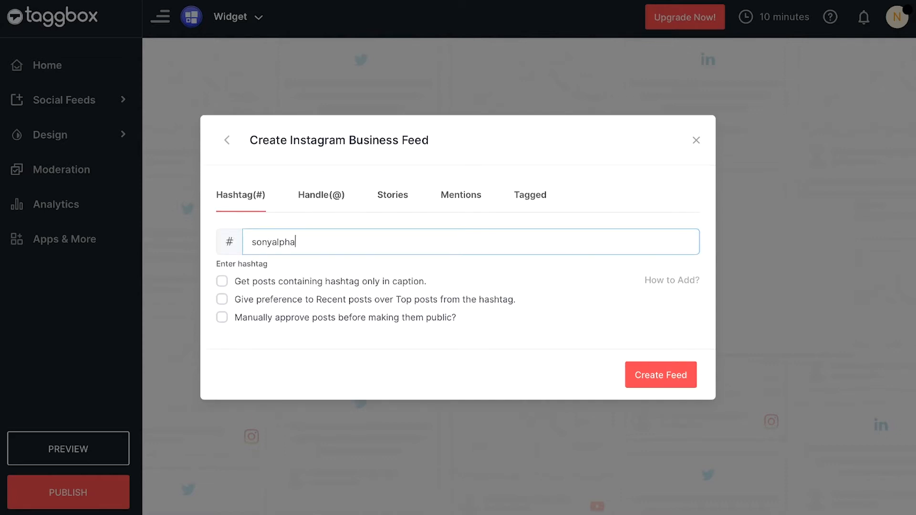
{"action": "mouse_move", "coordinate": [661, 375]}
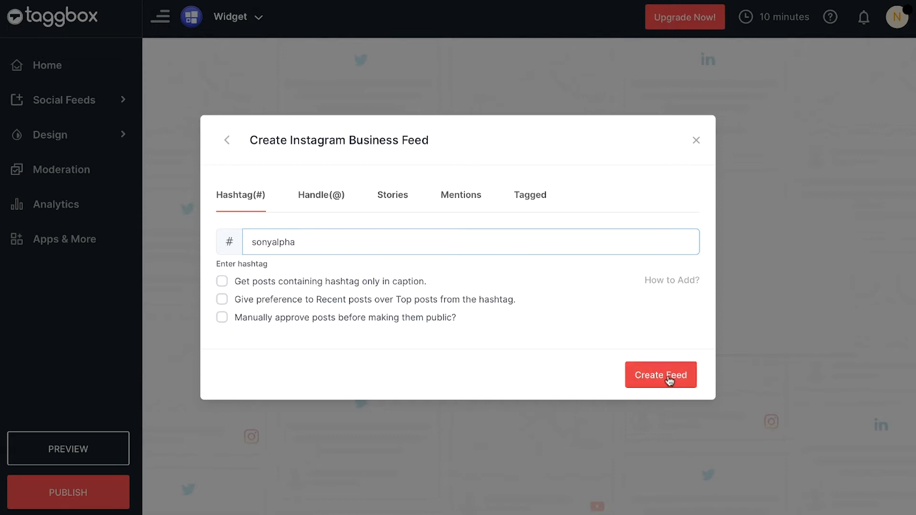
Create the sonyalpha feed, authenticate via Facebook and look through the loaded Instagram posts
{"action": "left_click", "coordinate": [660, 375]}
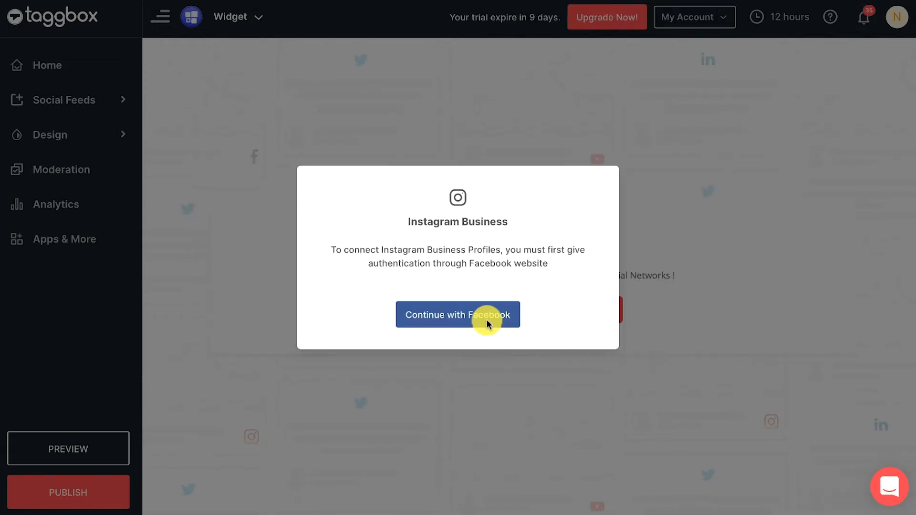
{"action": "left_click", "coordinate": [458, 314]}
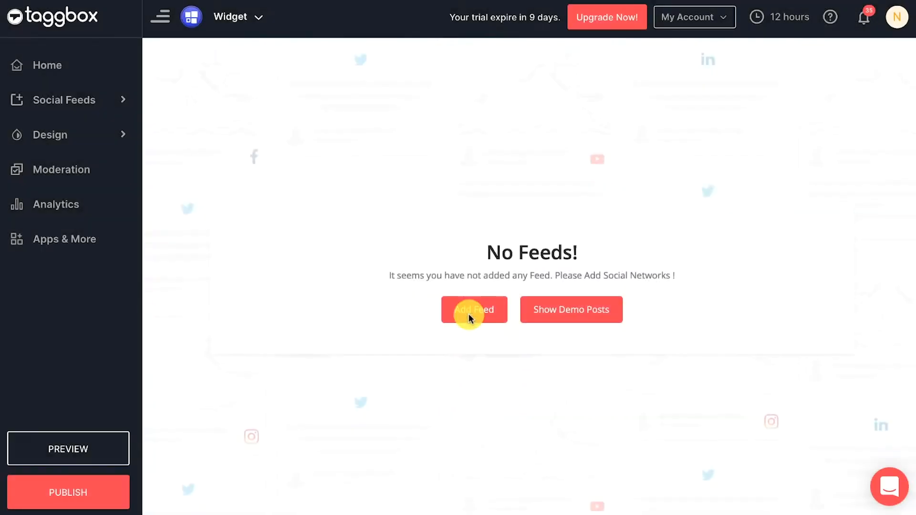
{"action": "left_click", "coordinate": [571, 309]}
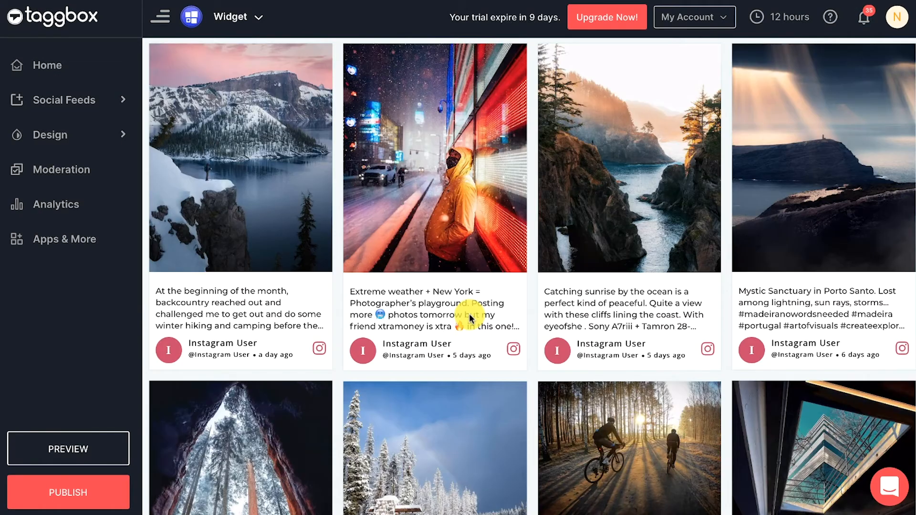
{"action": "scroll", "scroll_direction": "down", "scroll_amount": 3}
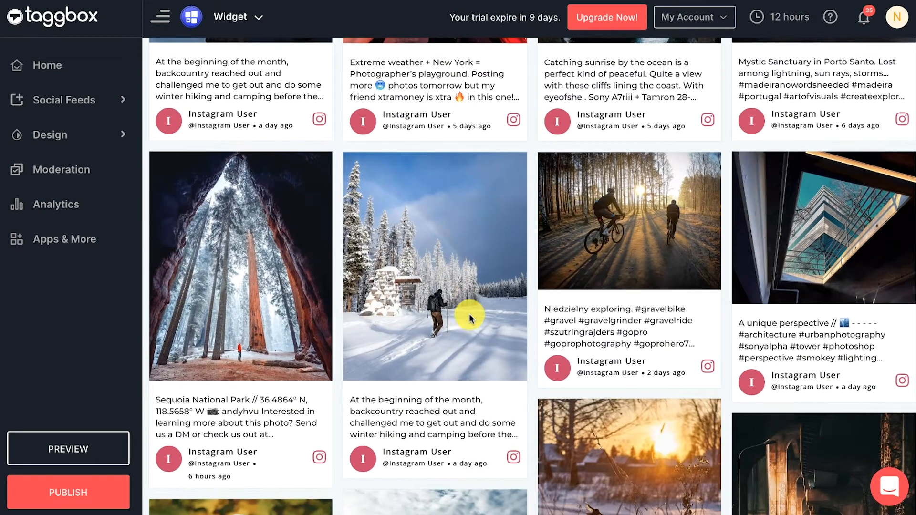
{"action": "scroll", "scroll_direction": "down", "scroll_amount": 3}
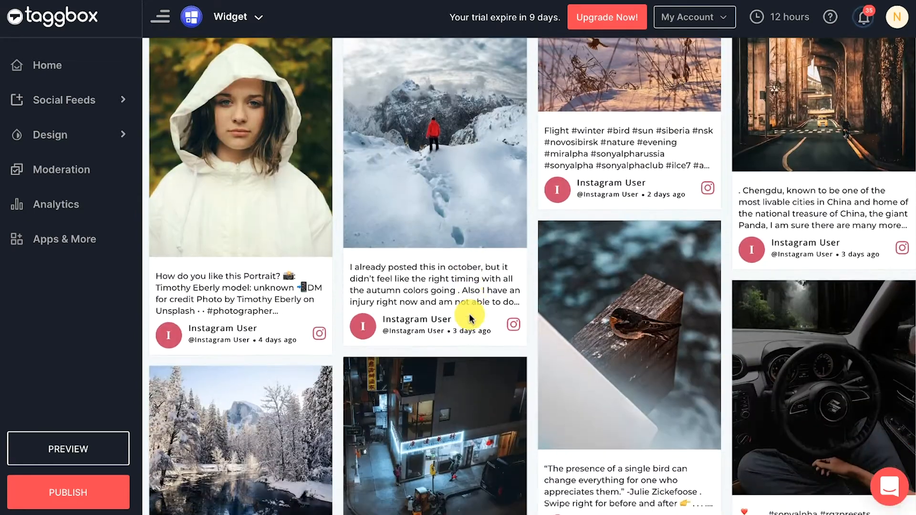
{"action": "scroll", "scroll_direction": "down", "scroll_amount": 3}
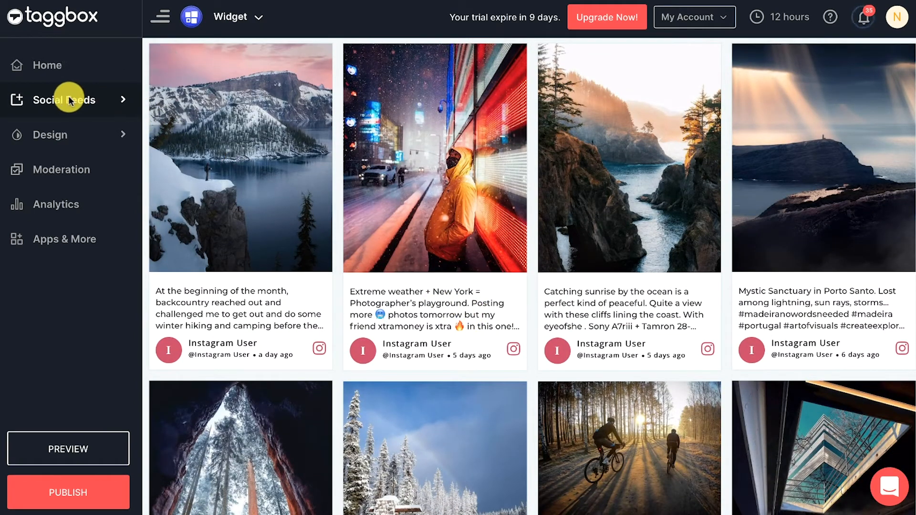
Create a Twitter feed for the hashtag gopro via Add Feed
{"action": "left_click", "coordinate": [64, 99]}
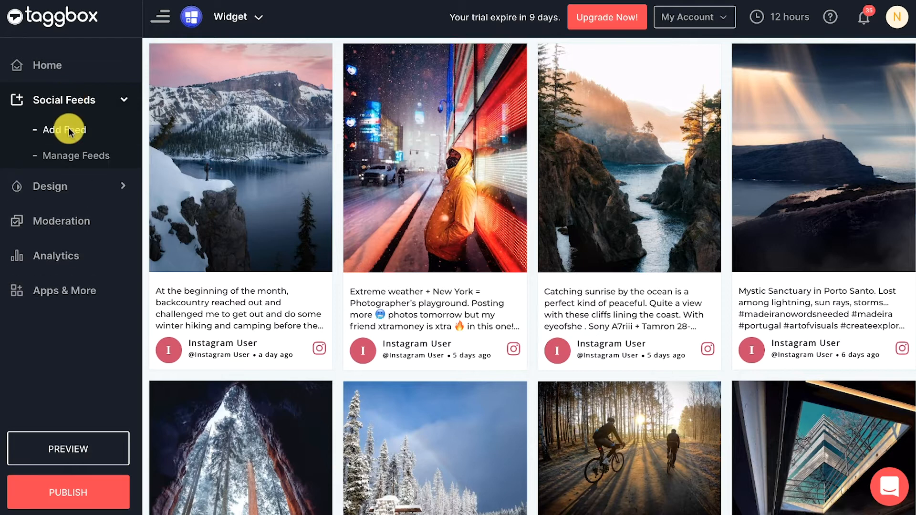
{"action": "left_click", "coordinate": [64, 129]}
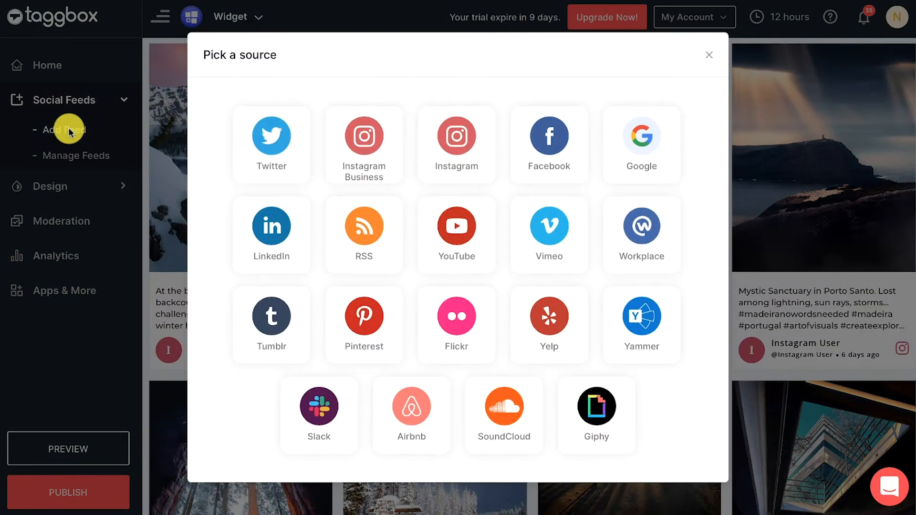
{"action": "left_click", "coordinate": [709, 56]}
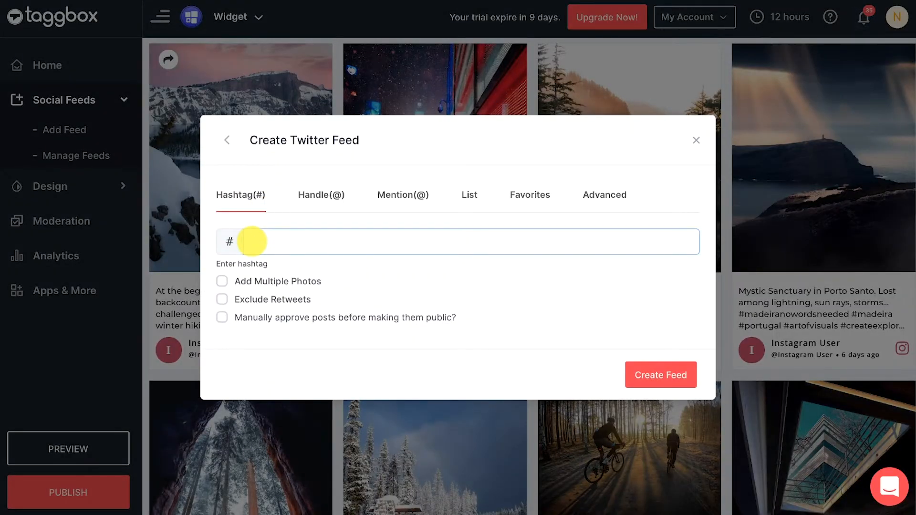
{"action": "type", "text": "gopro"}
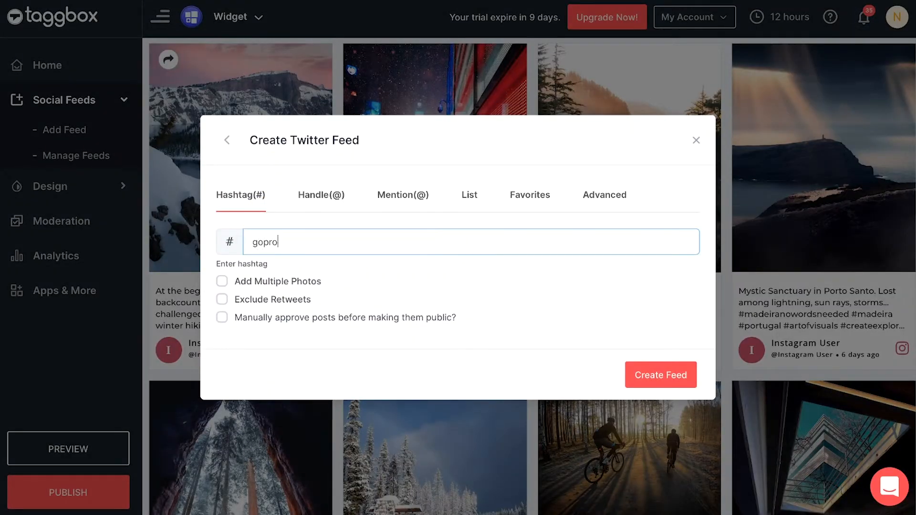
{"action": "left_click", "coordinate": [661, 374]}
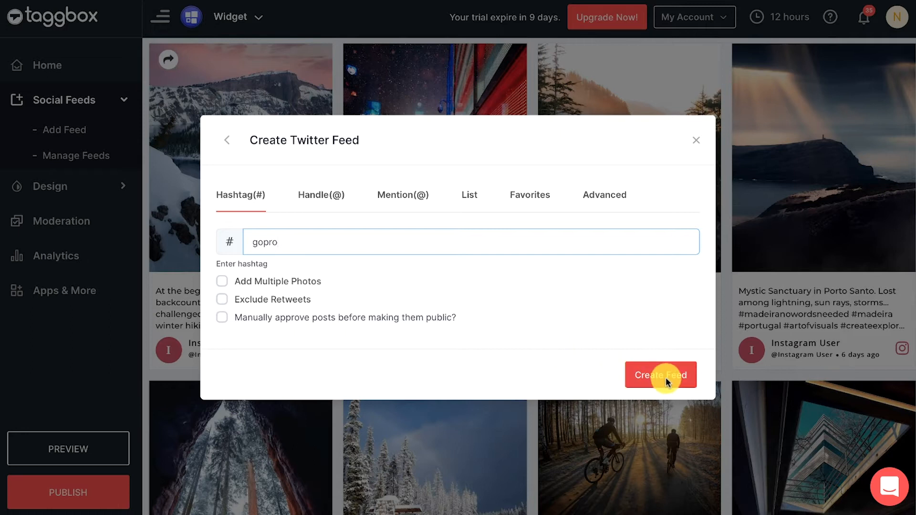
{"action": "left_click", "coordinate": [661, 374]}
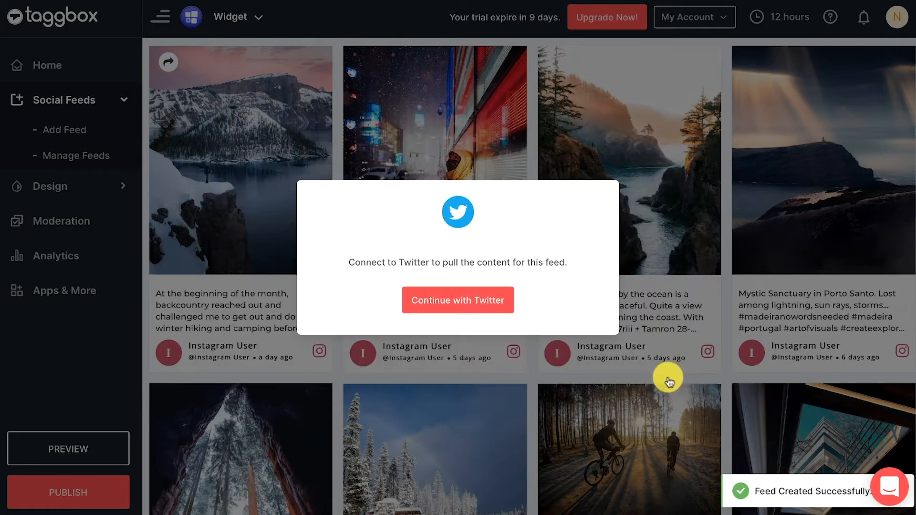
{"action": "mouse_move", "coordinate": [458, 301]}
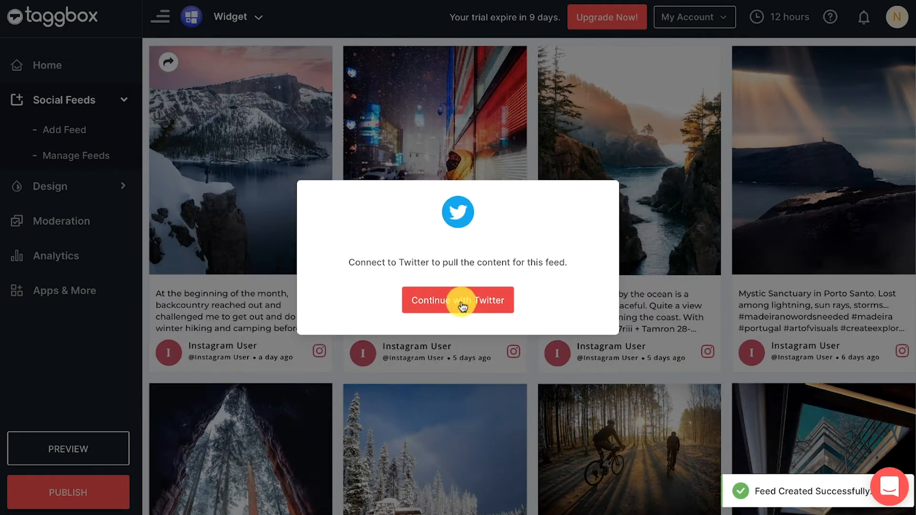
Authorize Twitter and check the grid mixing GoPro tweets with Instagram posts
{"action": "left_click", "coordinate": [457, 300]}
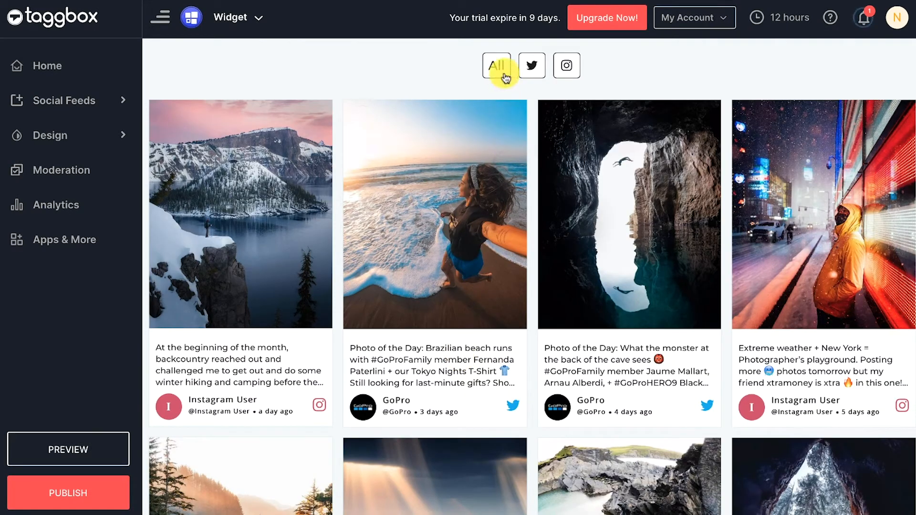
{"action": "mouse_move", "coordinate": [531, 279]}
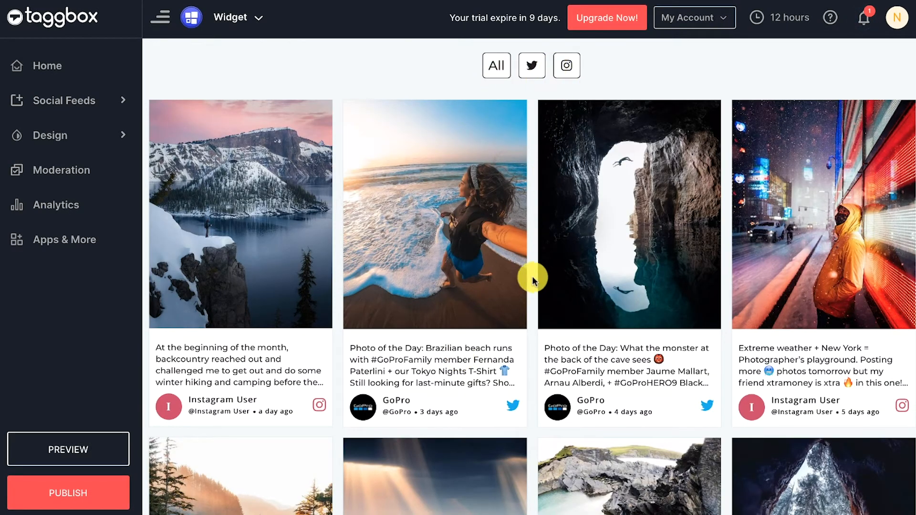
{"action": "scroll", "scroll_direction": "down", "scroll_amount": 3}
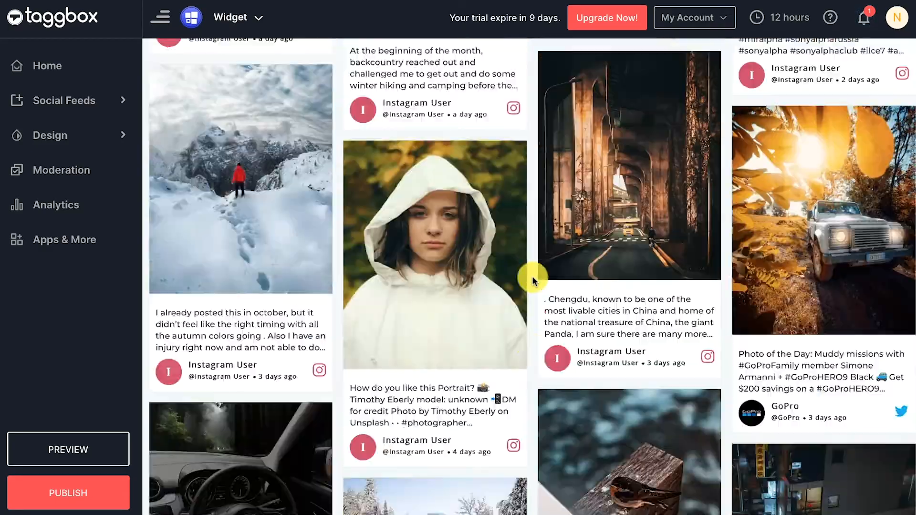
{"action": "scroll", "scroll_direction": "down", "scroll_amount": 3}
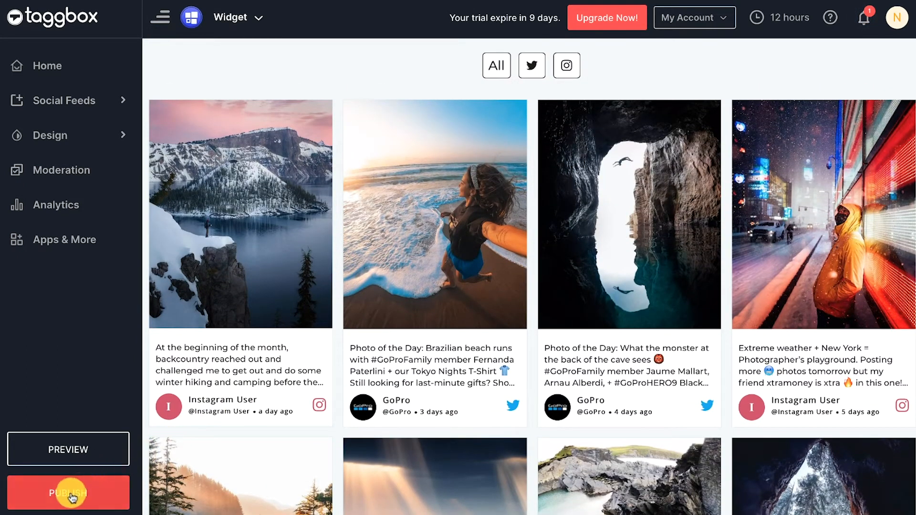
Publish the widget as HTML with width 100 and Auto height and generate the embed code
{"action": "left_click", "coordinate": [68, 493]}
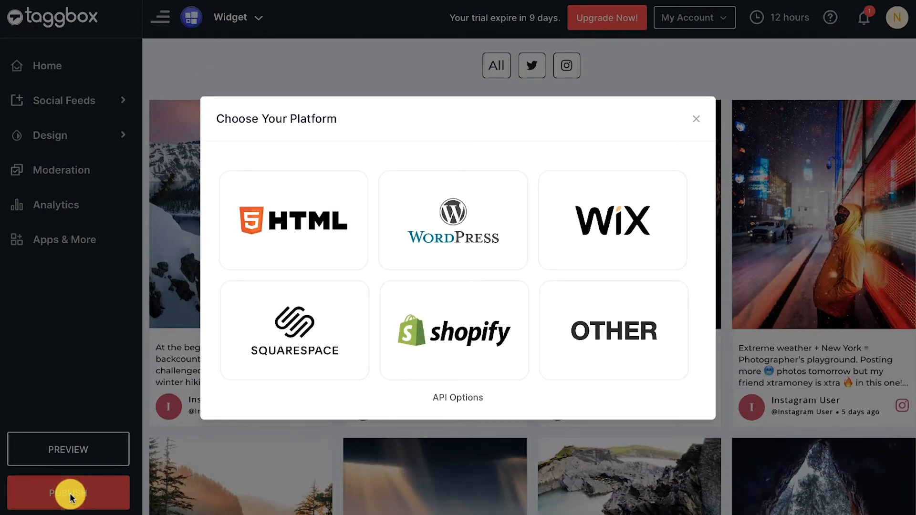
{"action": "left_click", "coordinate": [452, 220]}
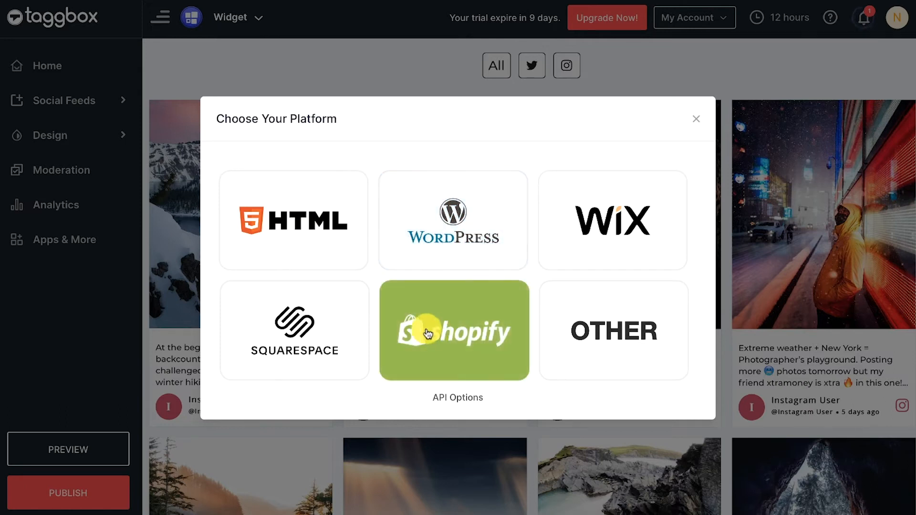
{"action": "left_click", "coordinate": [293, 220]}
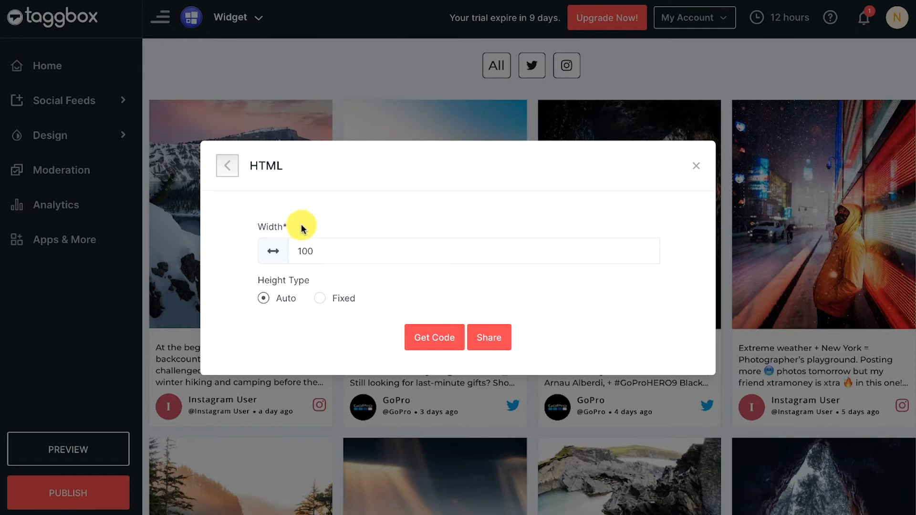
{"action": "left_click", "coordinate": [459, 251]}
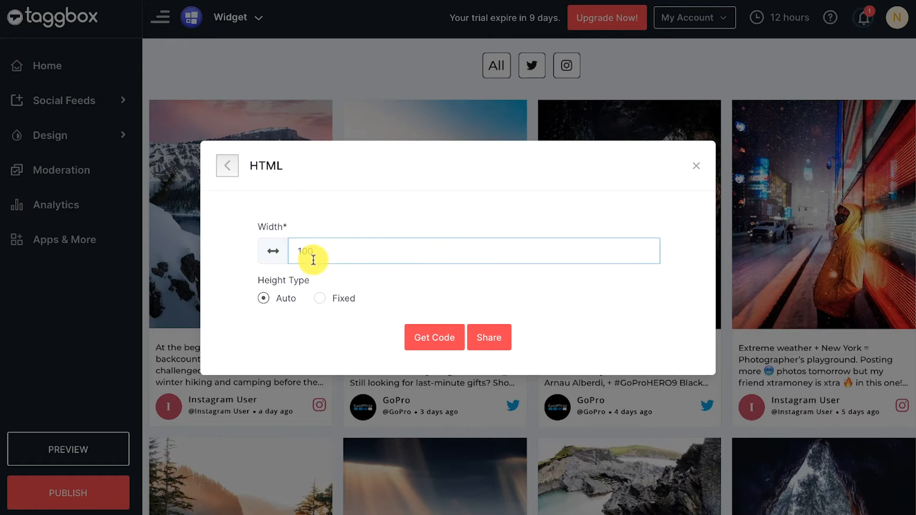
{"action": "left_click", "coordinate": [435, 337]}
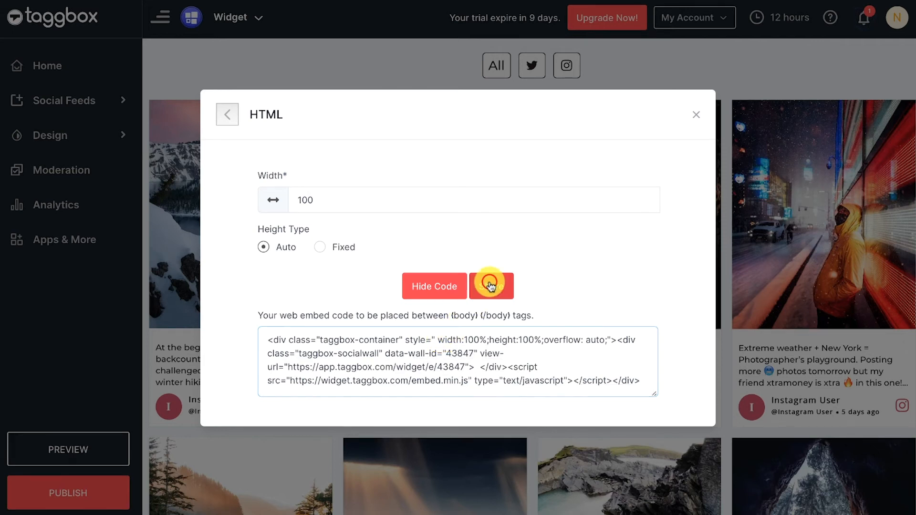
Share the generated embed code by sending it to my own email
{"action": "left_click", "coordinate": [490, 285]}
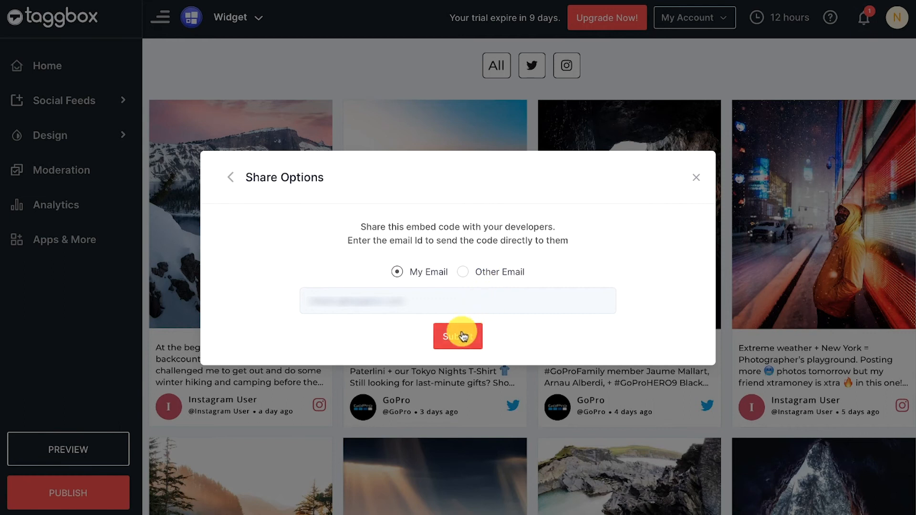
{"action": "left_click", "coordinate": [458, 336]}
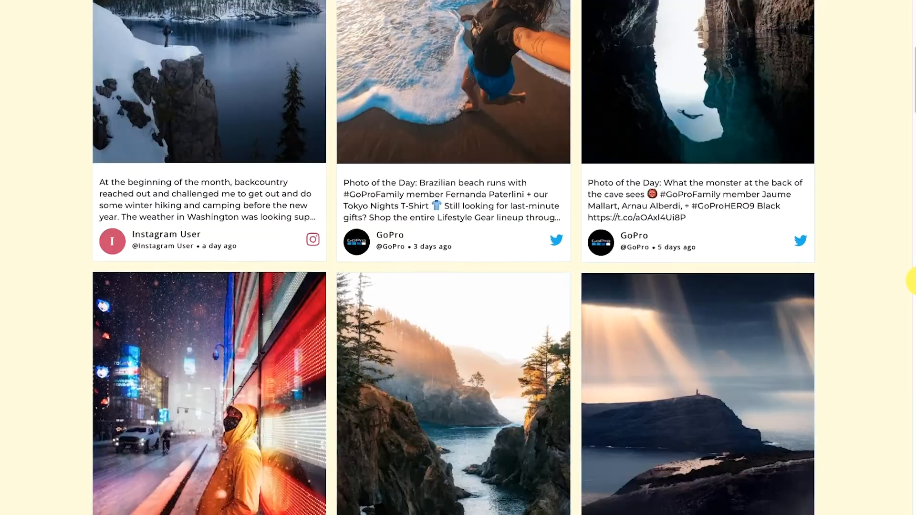
Scroll the webpage showing the embedded Instagram and GoPro Twitter feed
{"action": "scroll", "scroll_direction": "down", "scroll_amount": 3}
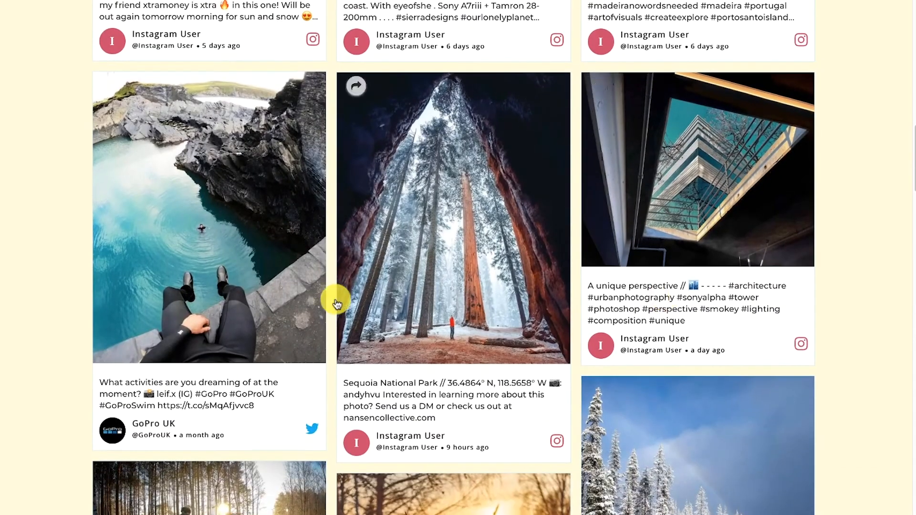